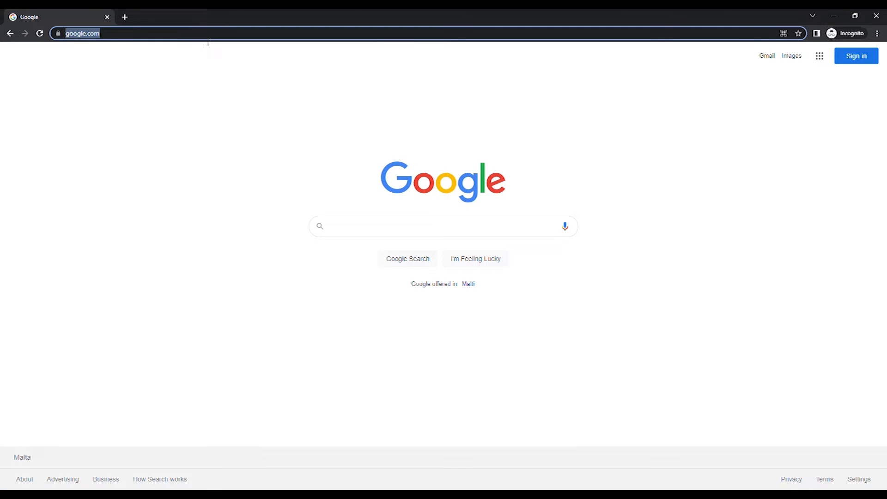
Step: Load the gateway page at 192.168.1.254 and start signing in
{"action": "type", "text": "192.168.1.254"}
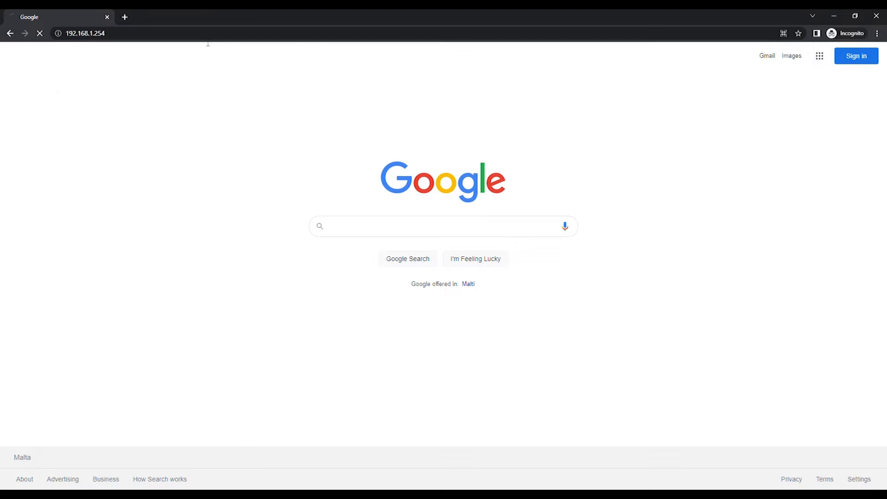
{"action": "key", "text": "Return"}
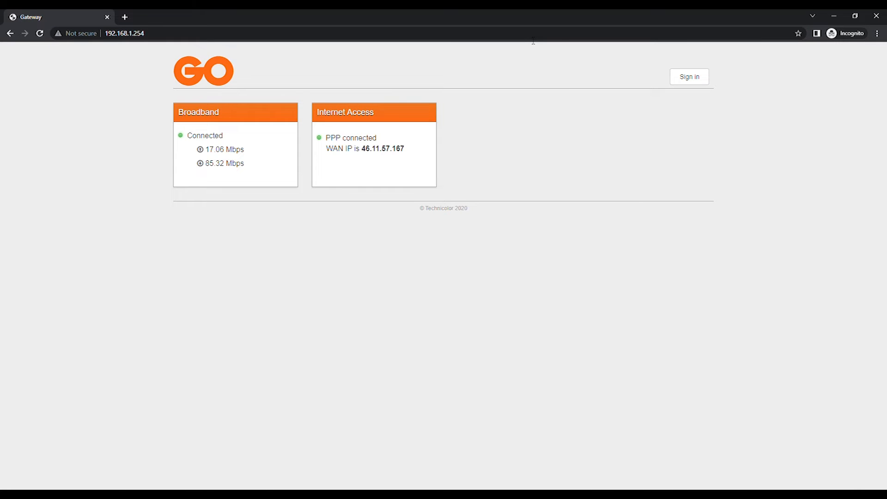
{"action": "left_click", "coordinate": [689, 76]}
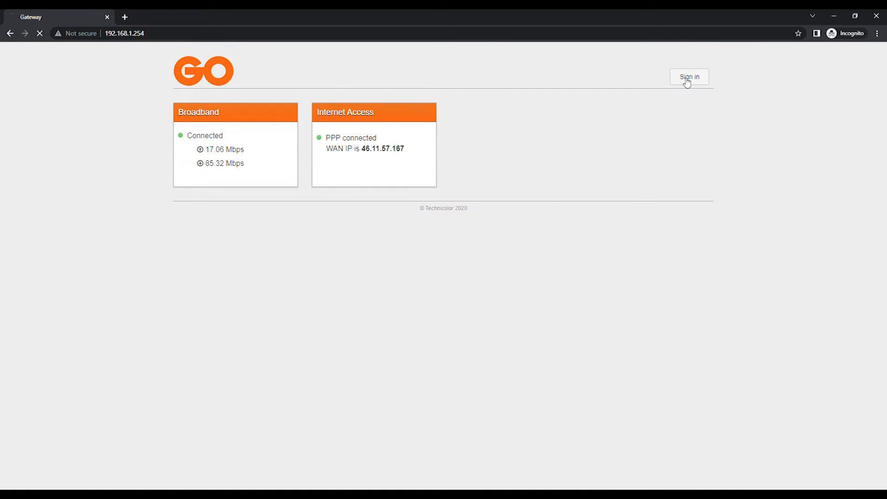
Step: Sign in to the gateway with the advanced account's username and password
{"action": "left_click", "coordinate": [689, 77]}
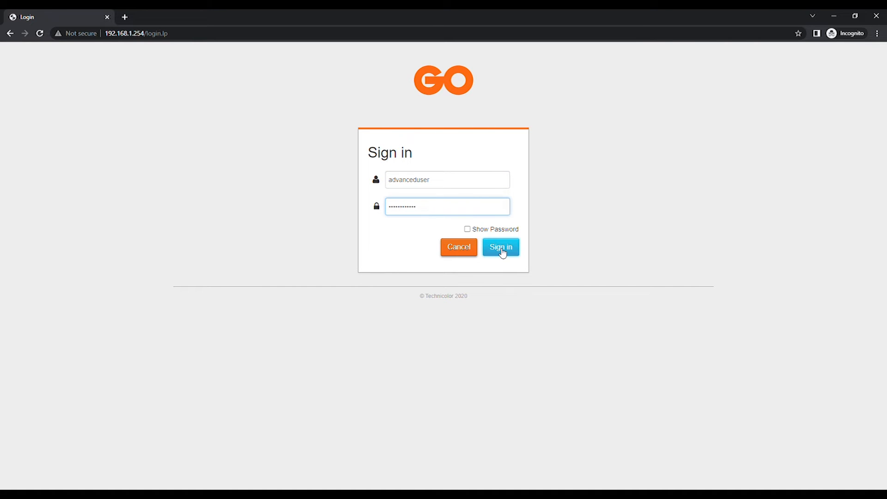
{"action": "type", "text": "x"}
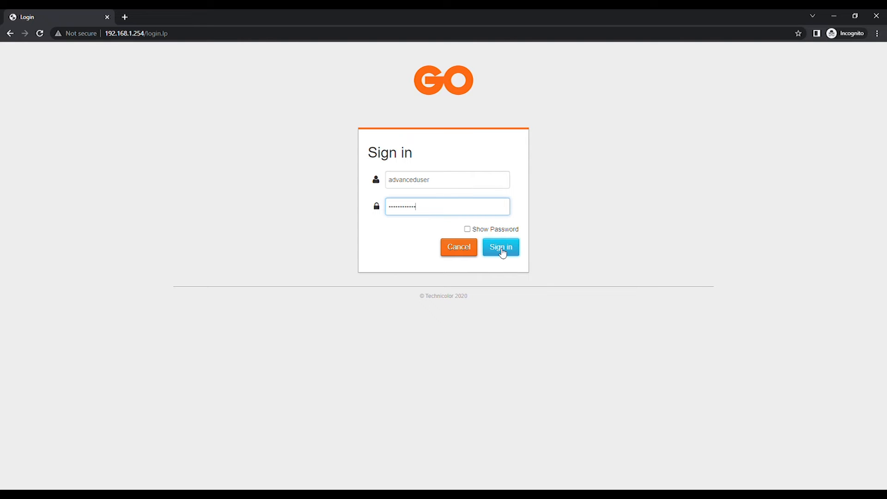
{"action": "left_click", "coordinate": [500, 247]}
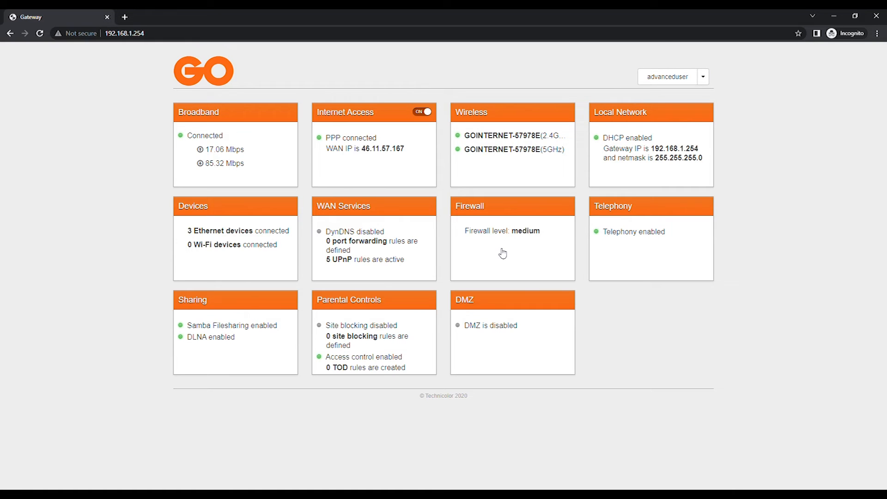
{"action": "mouse_move", "coordinate": [523, 179]}
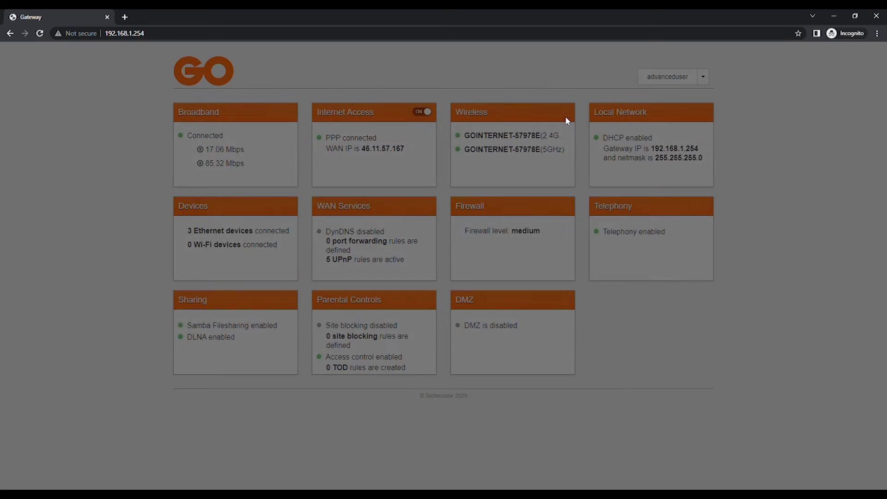
Step: In Wireless settings, switch Band Steering Enabled off, save, and close back to the dashboard
{"action": "left_click", "coordinate": [512, 111]}
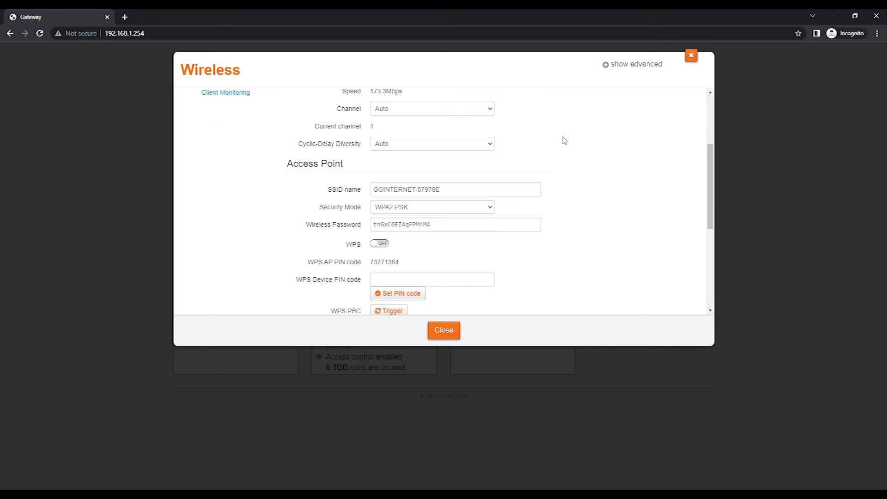
{"action": "scroll", "scroll_direction": "down", "scroll_amount": 3}
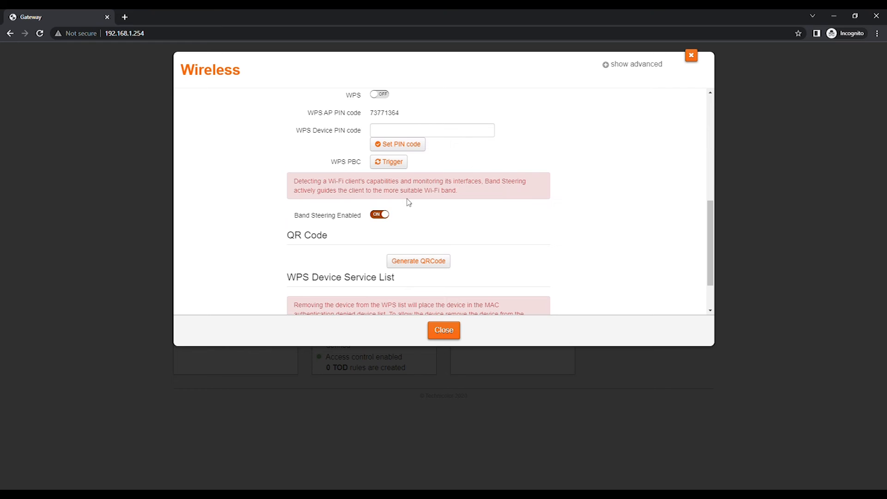
{"action": "left_click", "coordinate": [380, 215]}
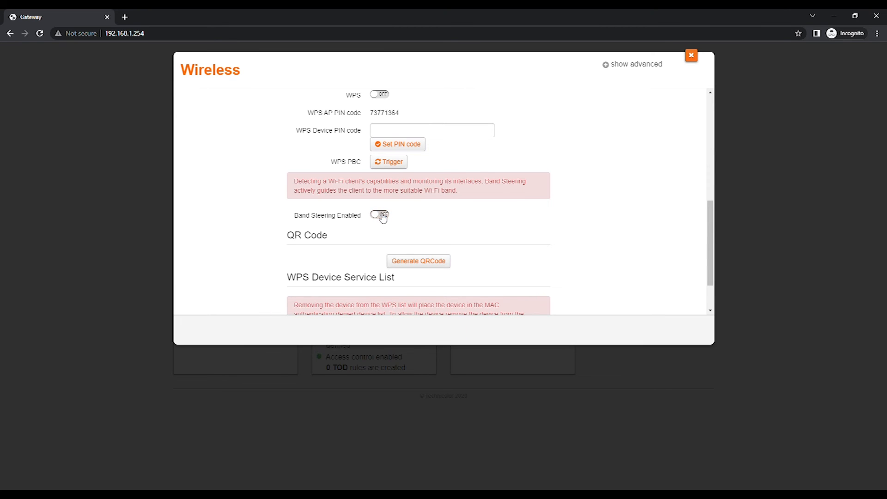
{"action": "left_click", "coordinate": [379, 215]}
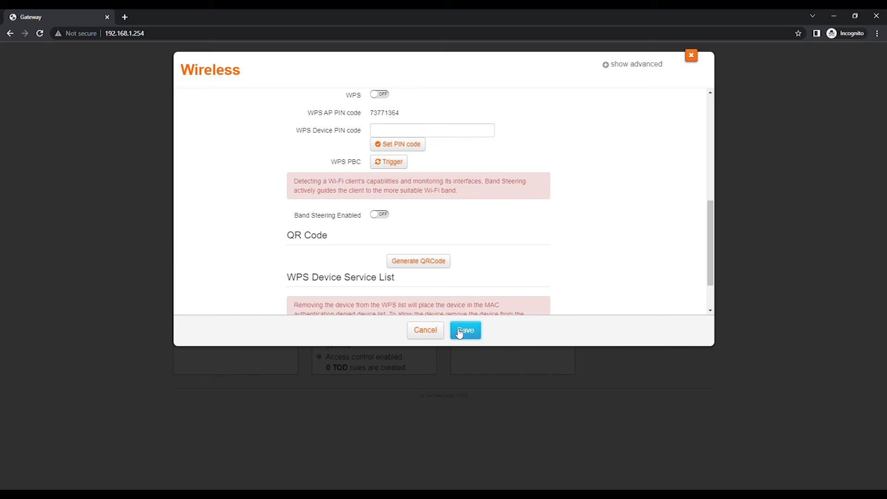
{"action": "left_click", "coordinate": [465, 330]}
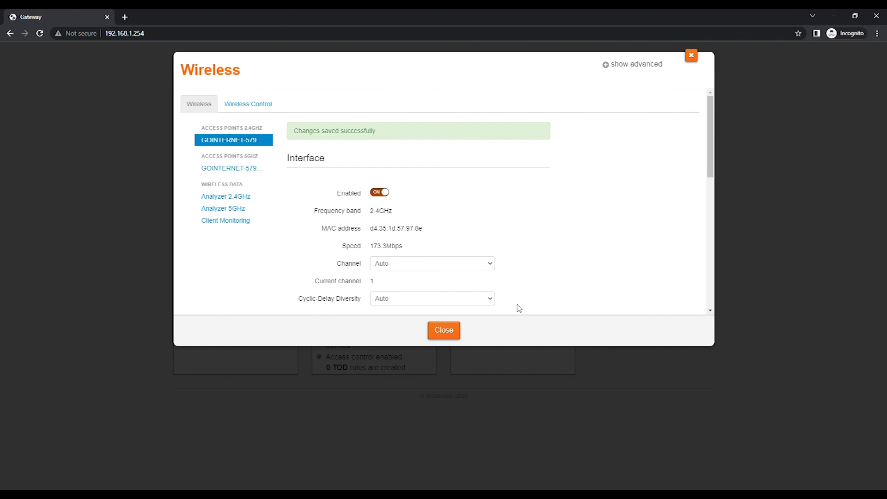
{"action": "left_click", "coordinate": [444, 330]}
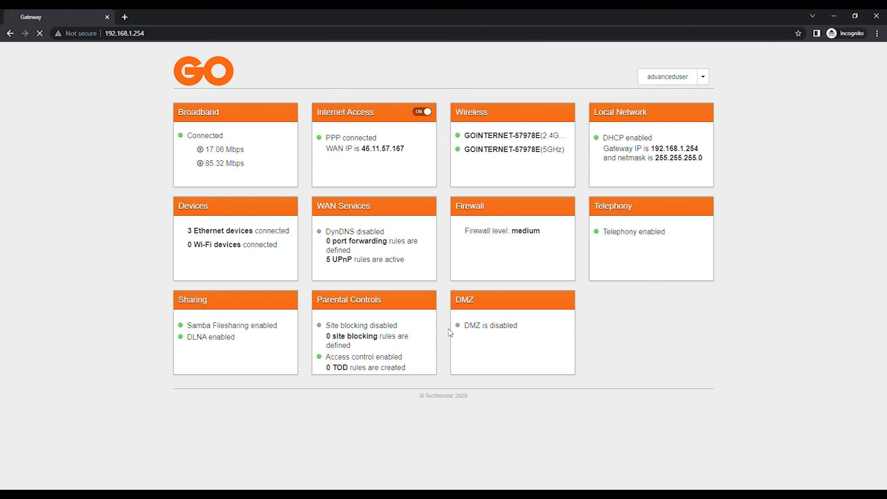